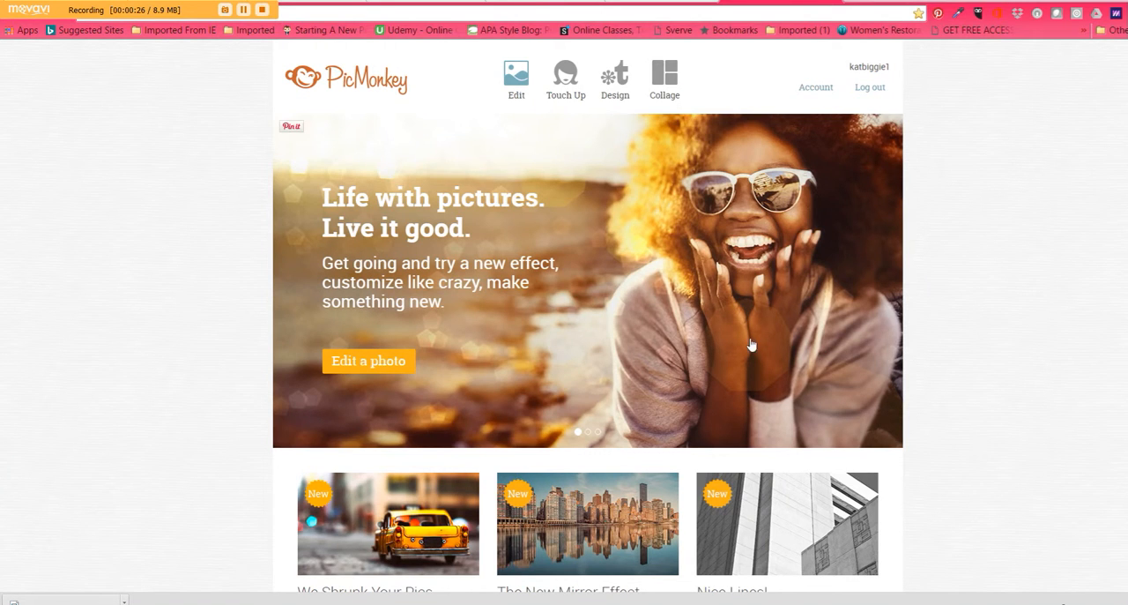
# - Choose to edit a photo sourced from this computer, bringing up the file picker
pyautogui.click(564, 80)
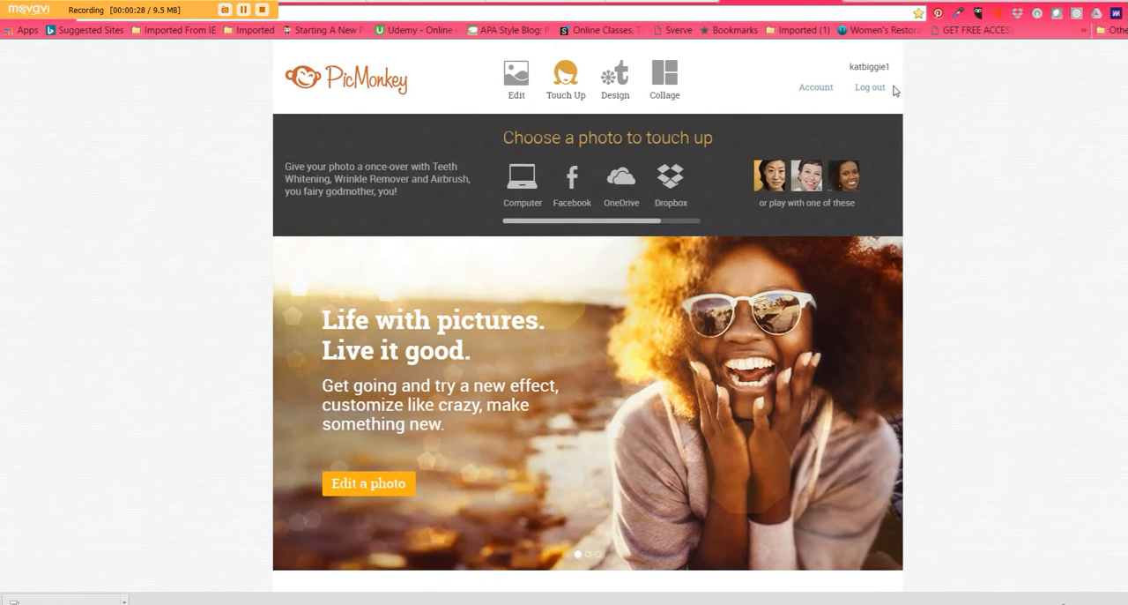
pyautogui.click(514, 78)
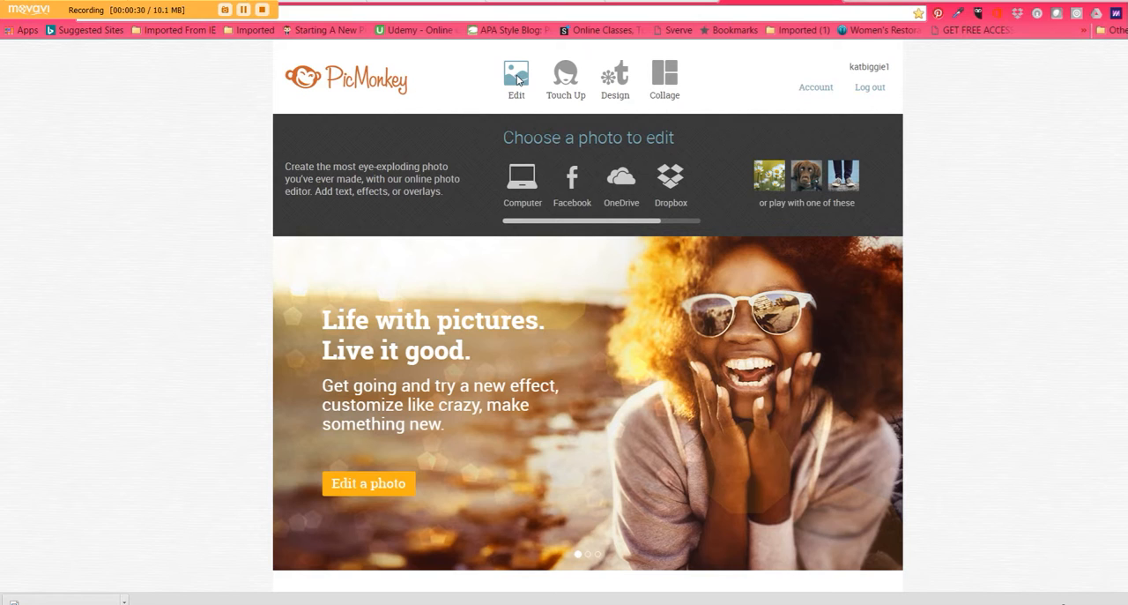
pyautogui.click(522, 176)
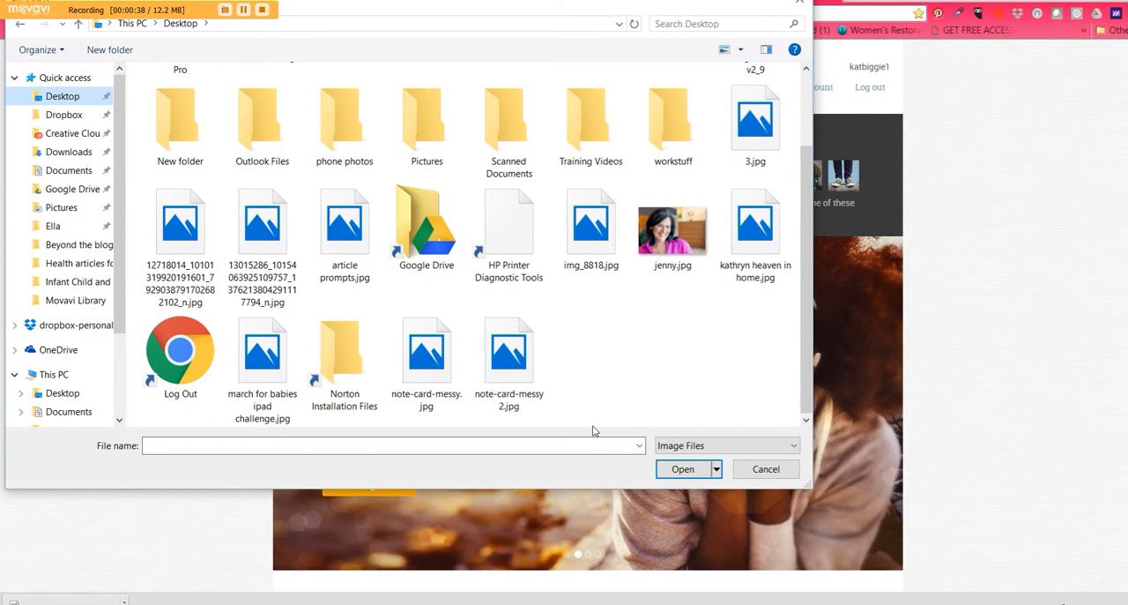
# - Load img_8818.jpg from the Desktop into the editor
pyautogui.click(591, 221)
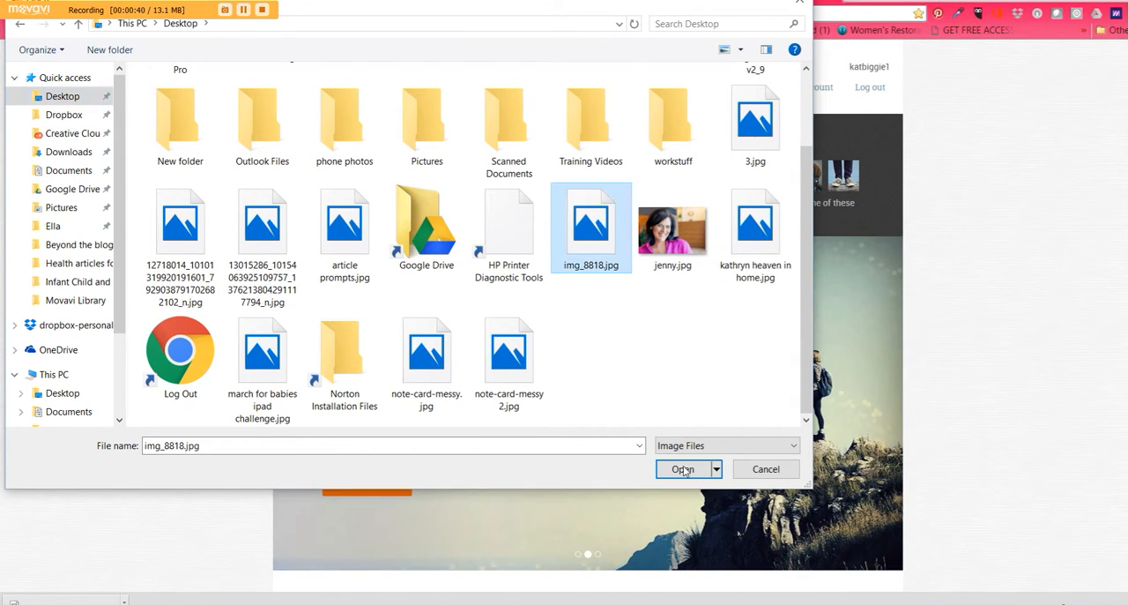
pyautogui.click(684, 469)
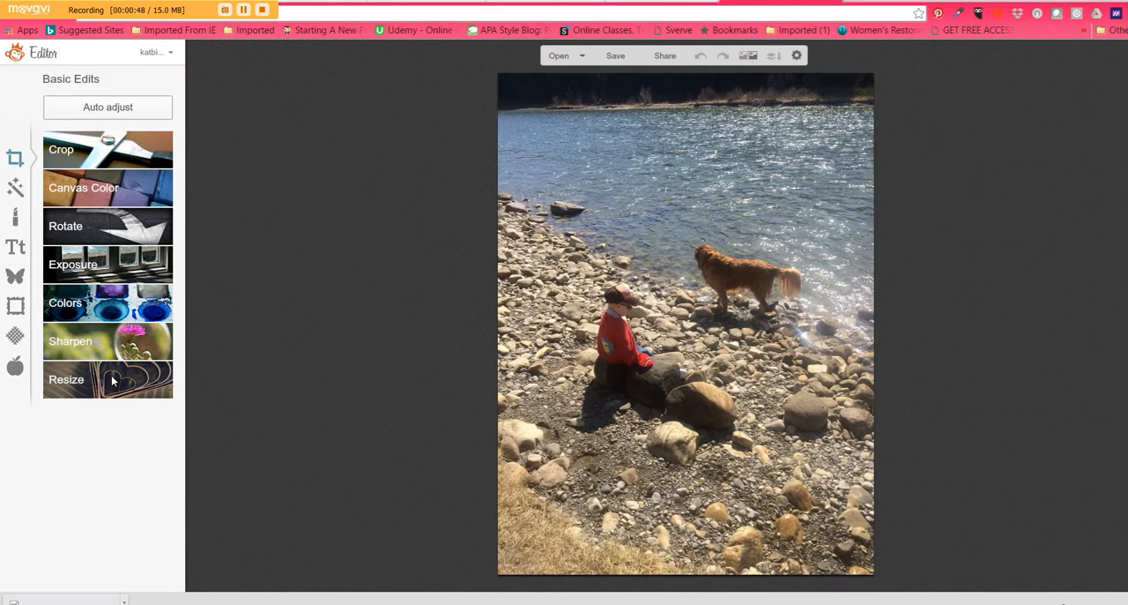
# - Resize the photo to 600 pixels wide with proportions kept, giving 600 by 800
pyautogui.click(67, 379)
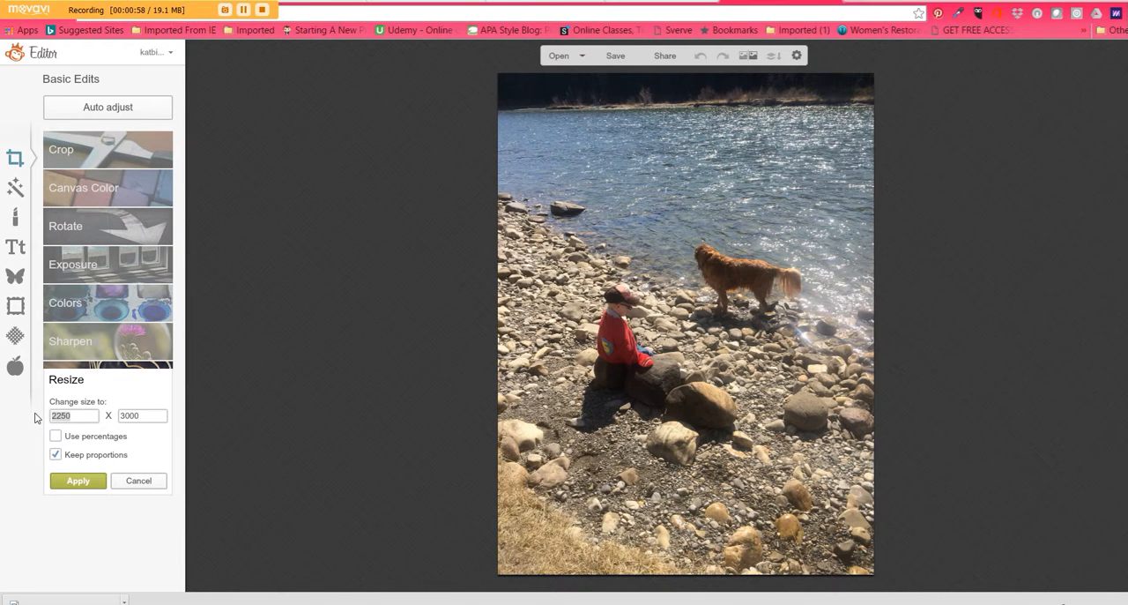
pyautogui.write('600')
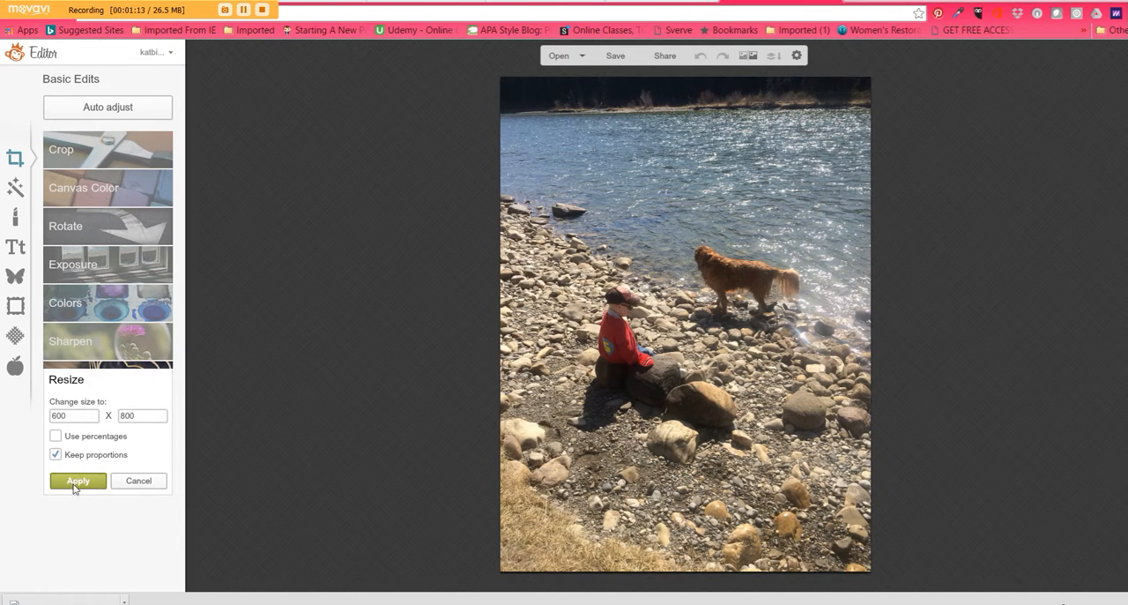
pyautogui.click(77, 480)
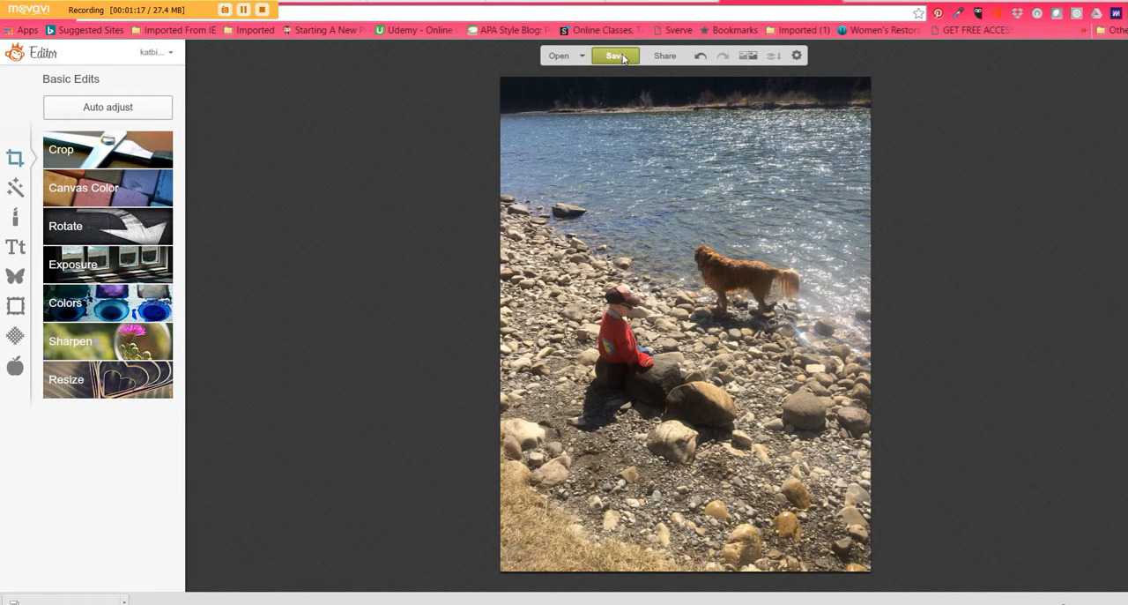
pyautogui.click(614, 57)
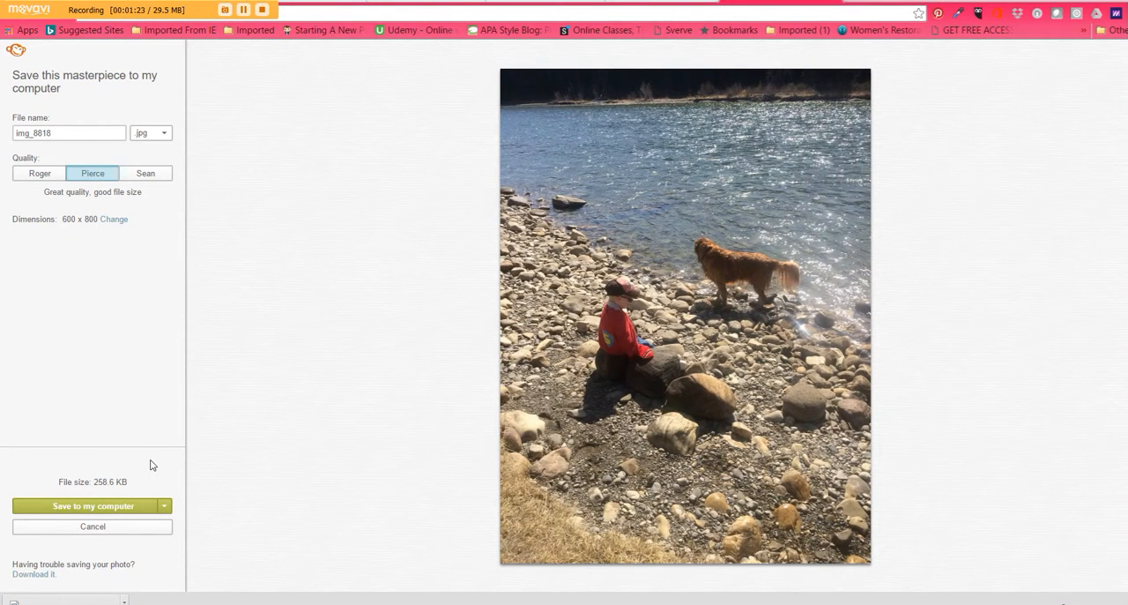
pyautogui.moveTo(139, 478)
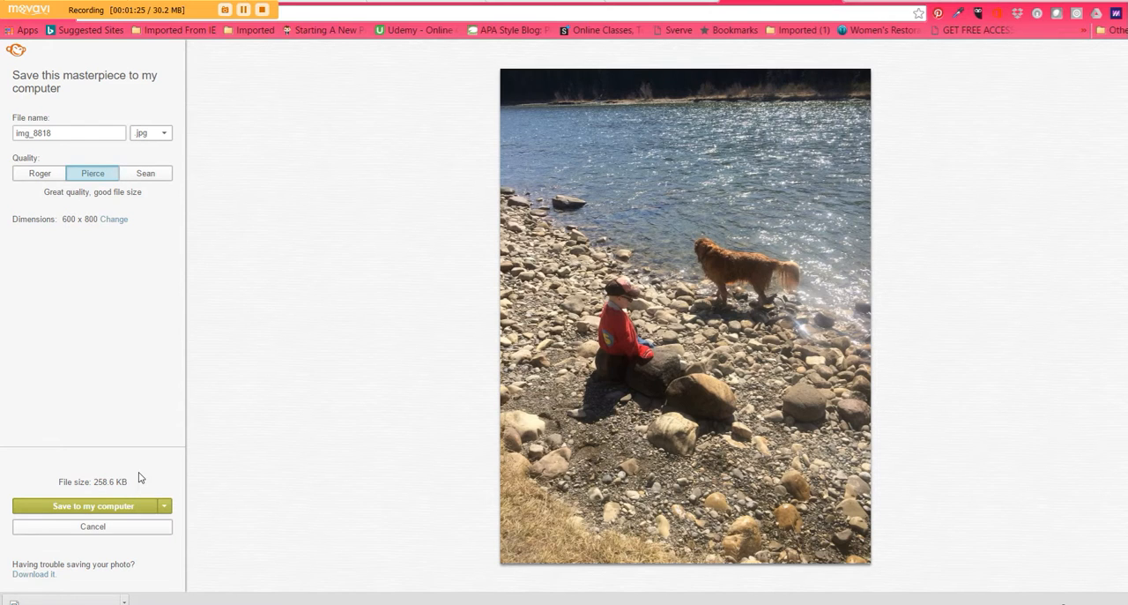
pyautogui.moveTo(137, 363)
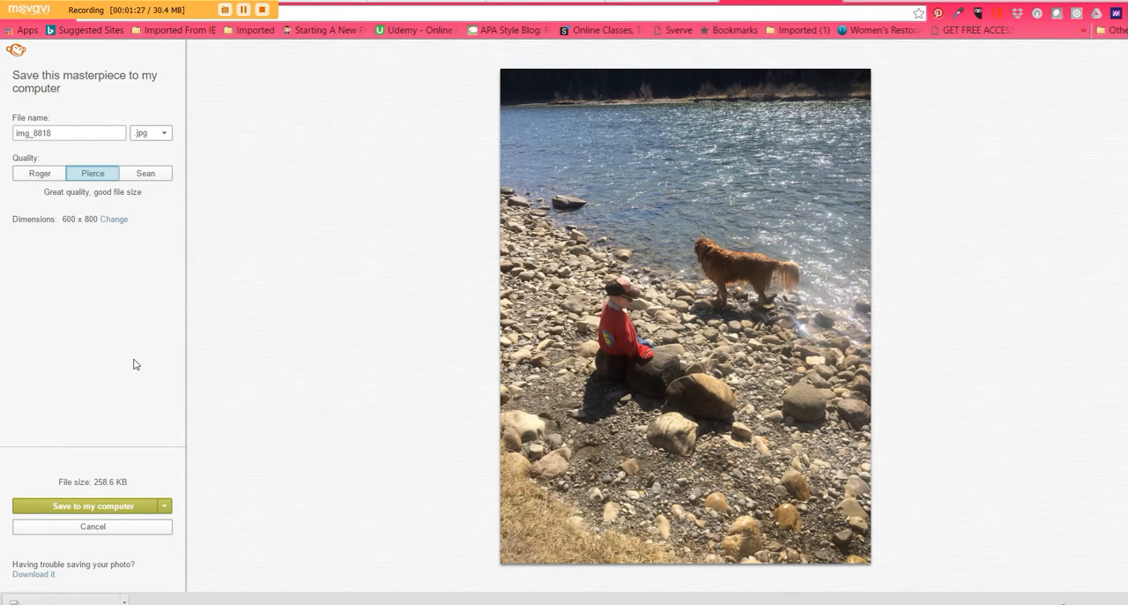
pyautogui.click(91, 525)
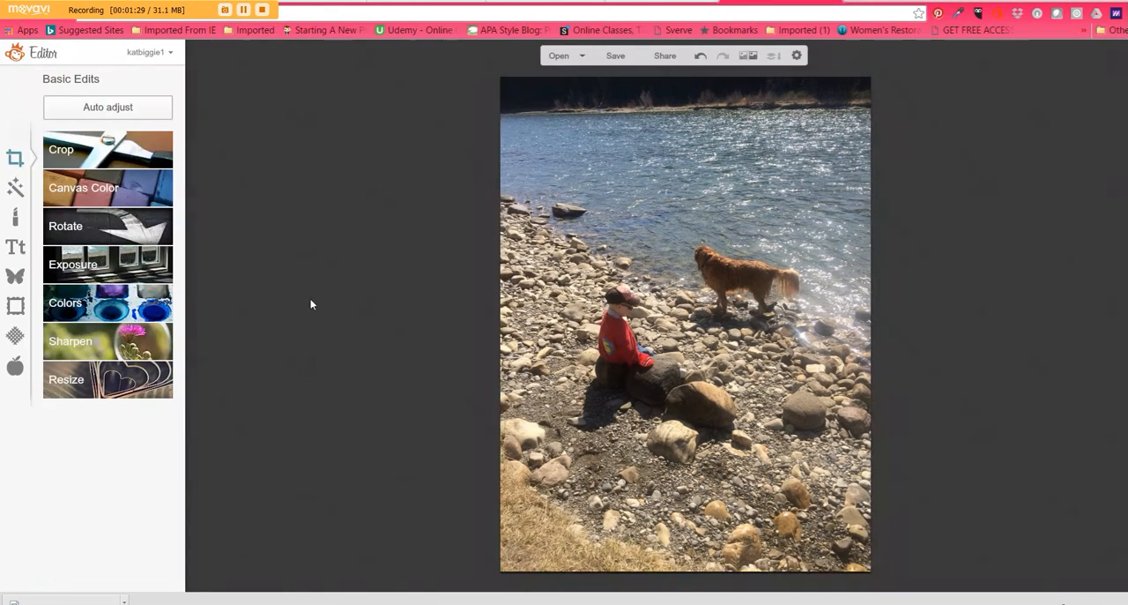
# - Crop the photo to roughly 523 by 646 around the dog and shoreline
pyautogui.click(60, 148)
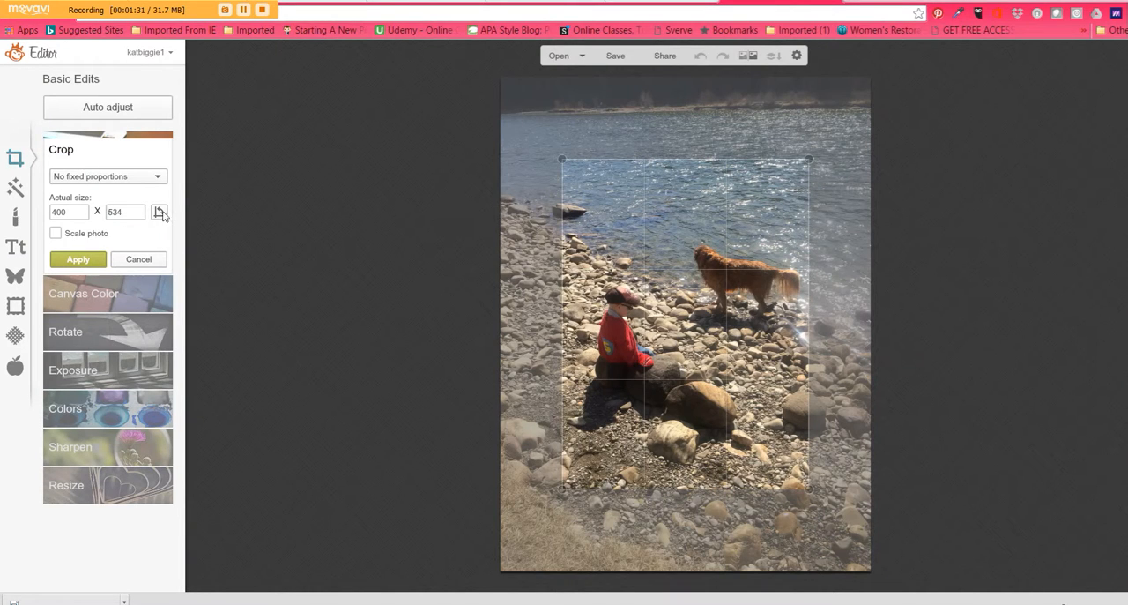
pyautogui.moveTo(680, 261)
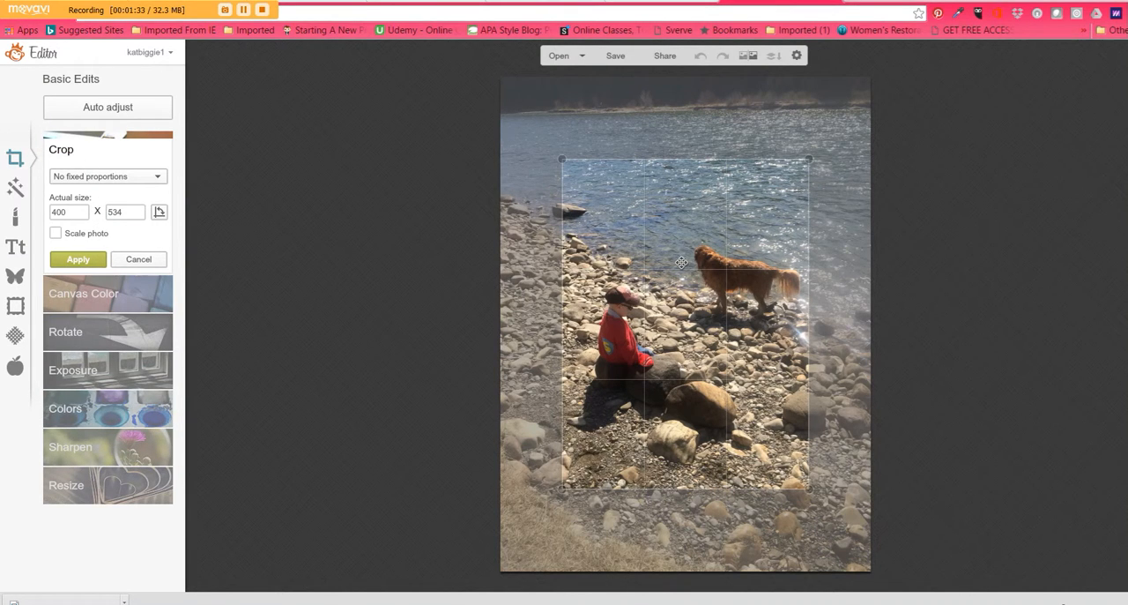
pyautogui.moveTo(561, 158); pyautogui.dragTo(533, 132)
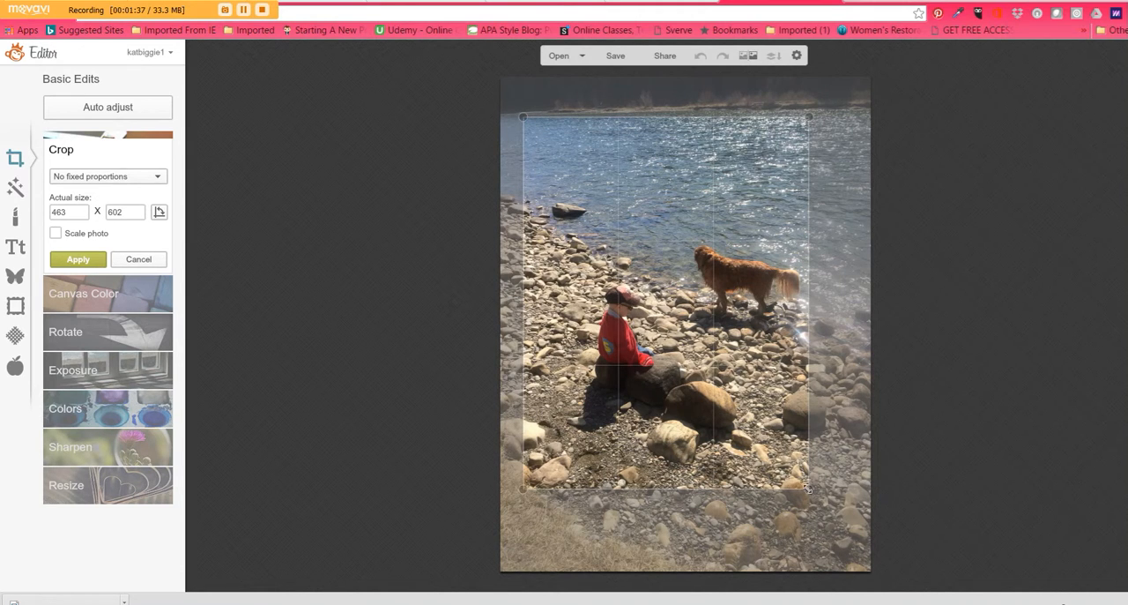
pyautogui.moveTo(807, 490); pyautogui.dragTo(850, 538)
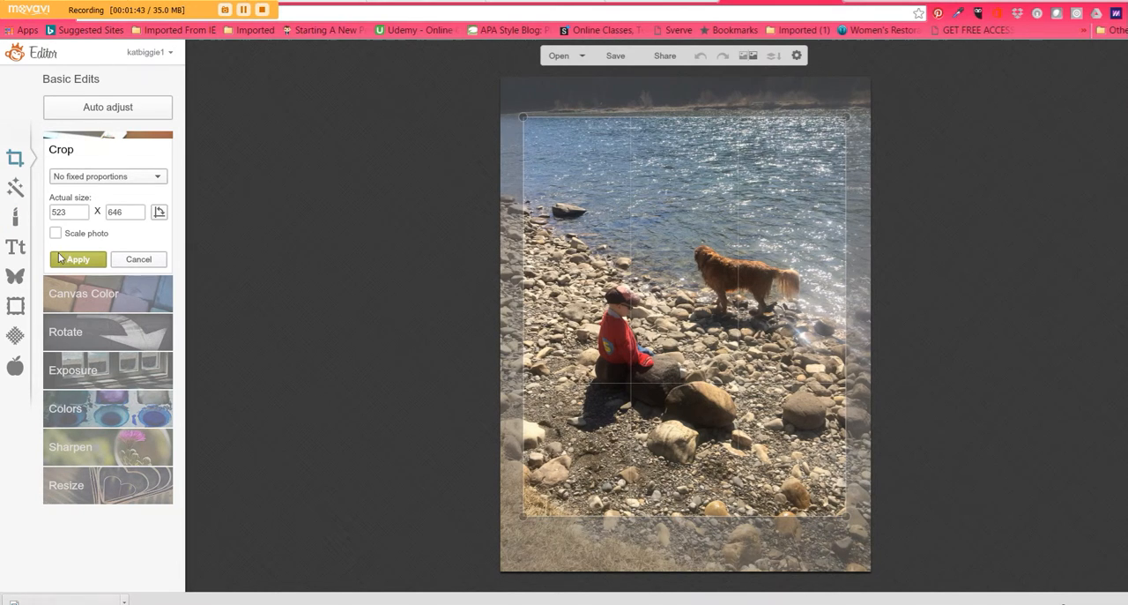
pyautogui.click(77, 257)
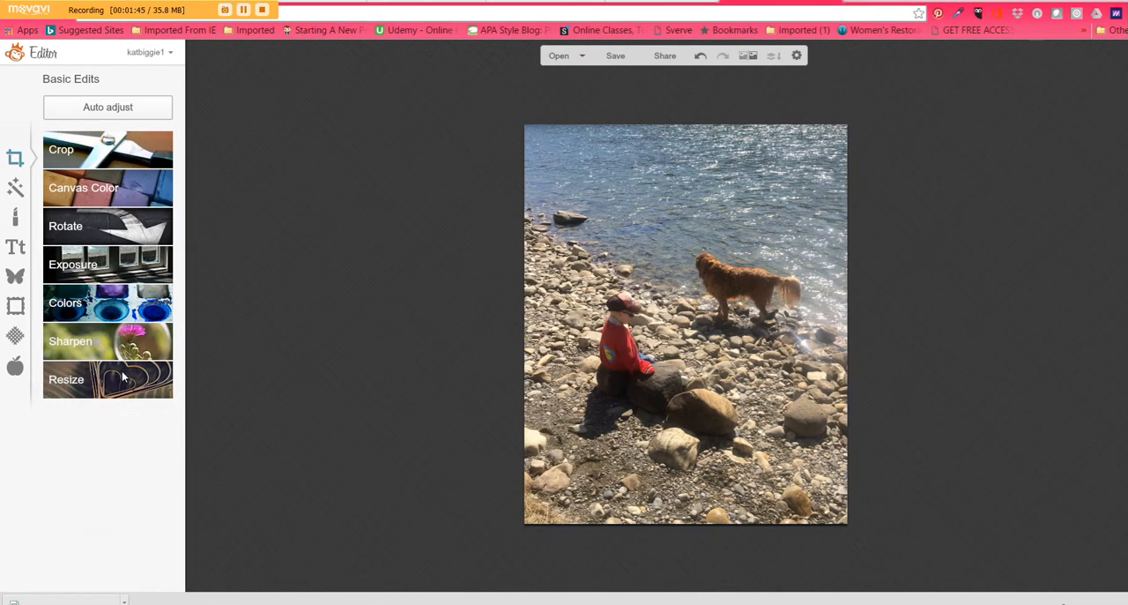
# - Compare Roger quality, keep Pierce for a 192.9 KB JPG, and save to the computer
pyautogui.click(616, 57)
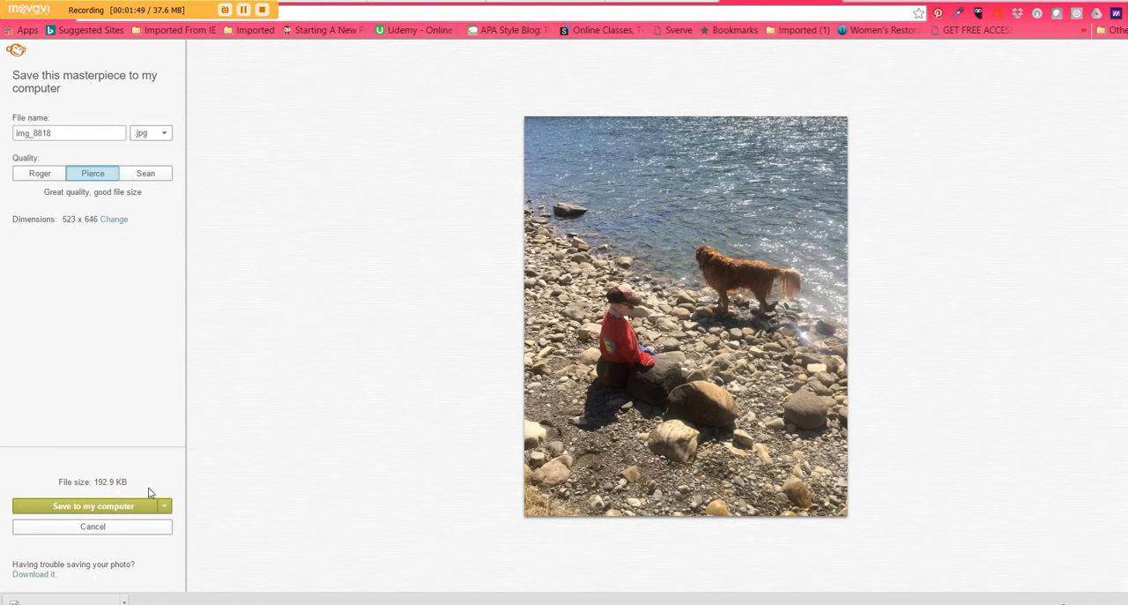
pyautogui.moveTo(180, 180)
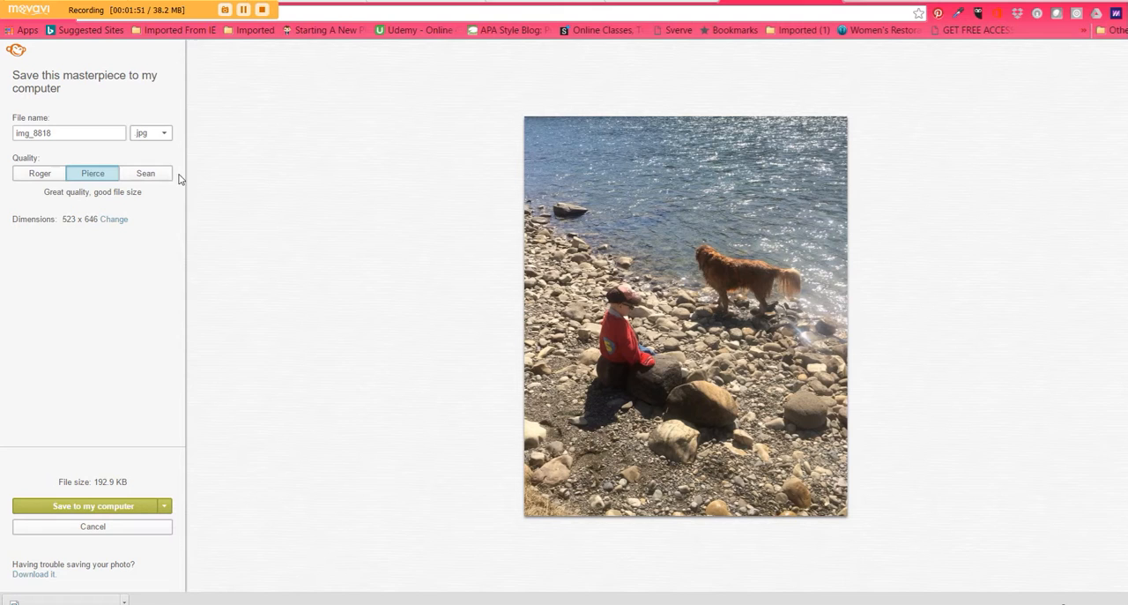
pyautogui.click(39, 173)
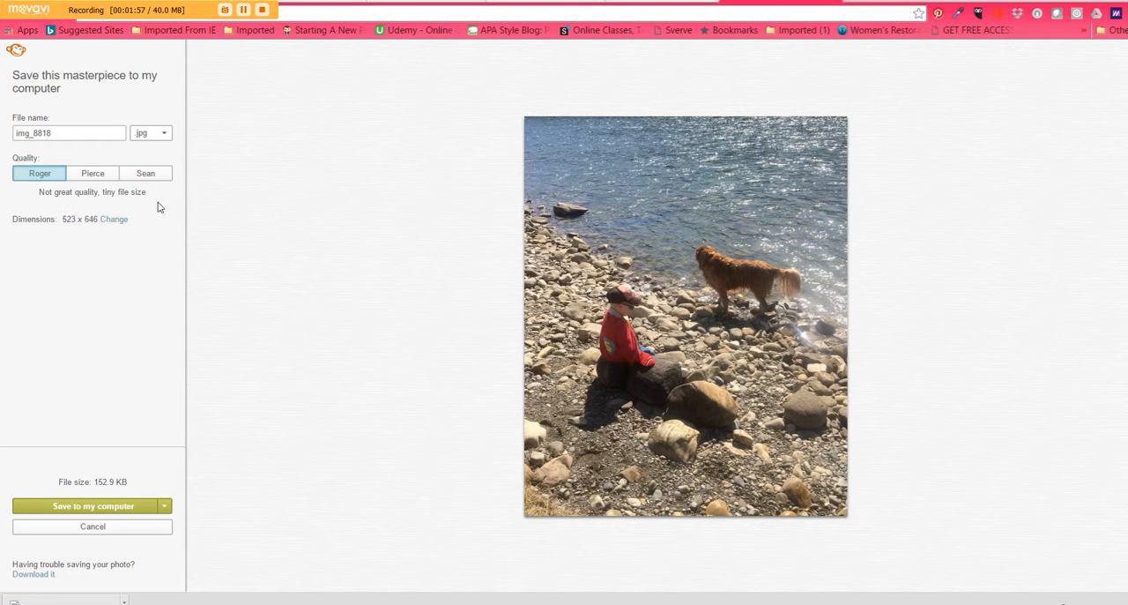
pyautogui.moveTo(88, 167)
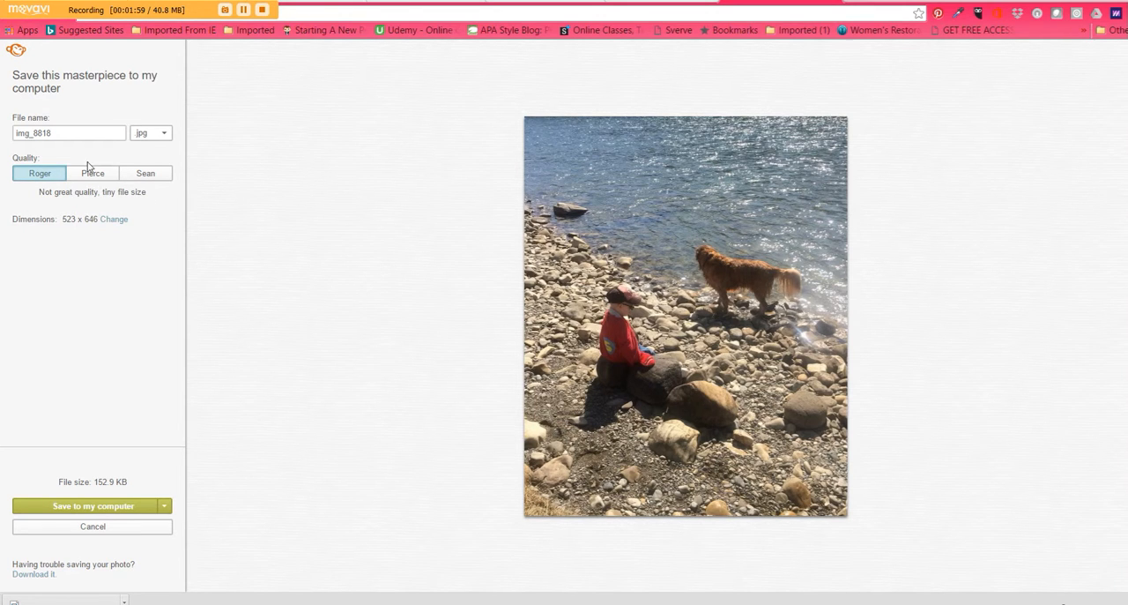
pyautogui.click(91, 173)
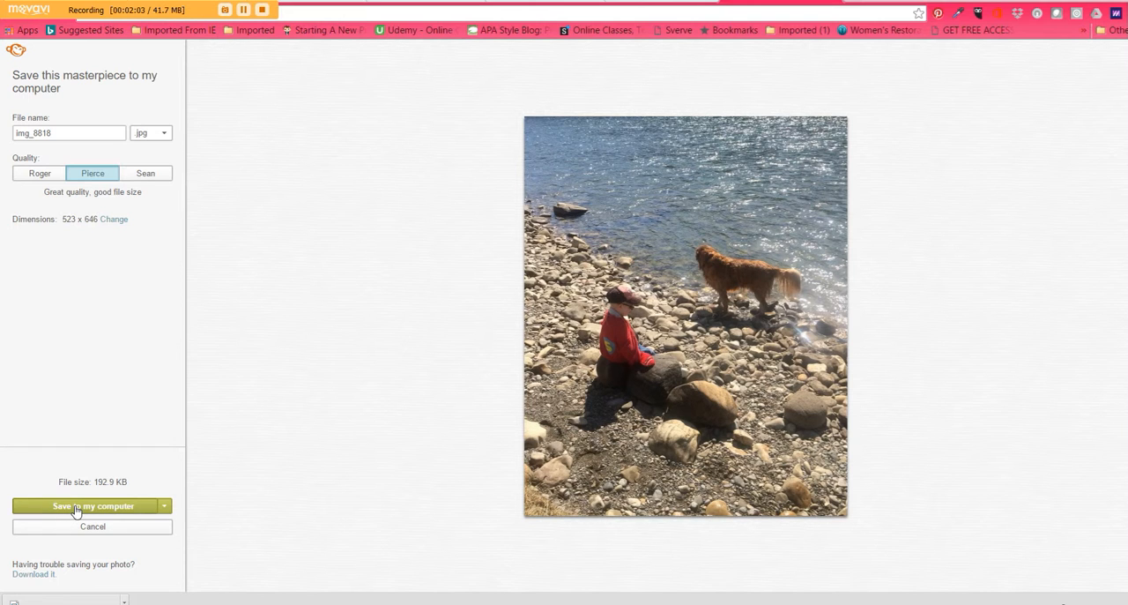
pyautogui.click(88, 504)
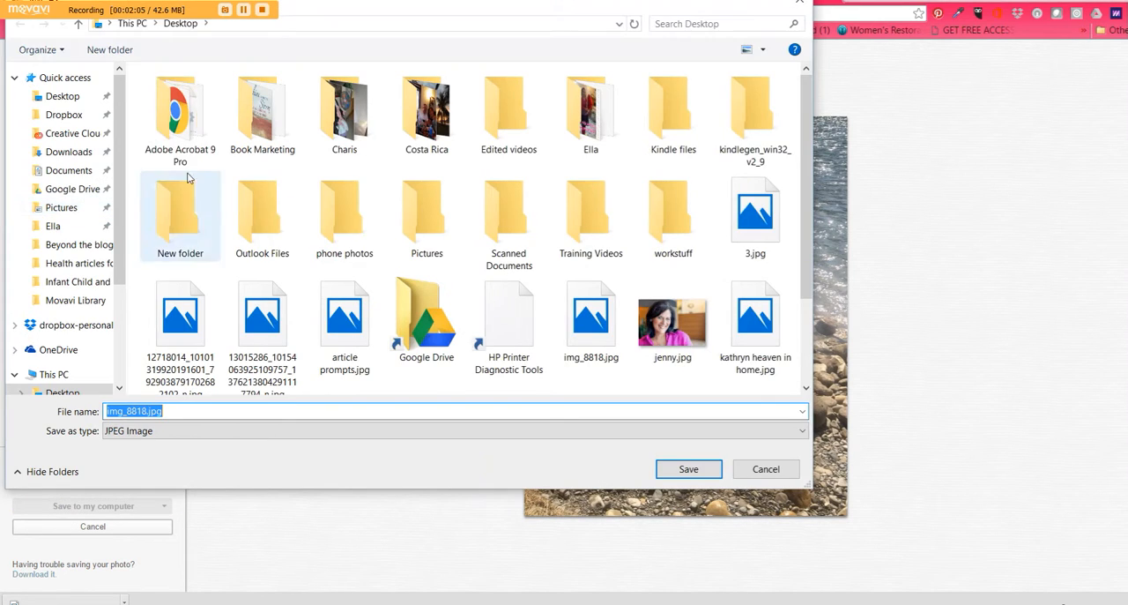
# - Save the file as 'jea...', then start a media upload from the computer in the post
pyautogui.write('jea')
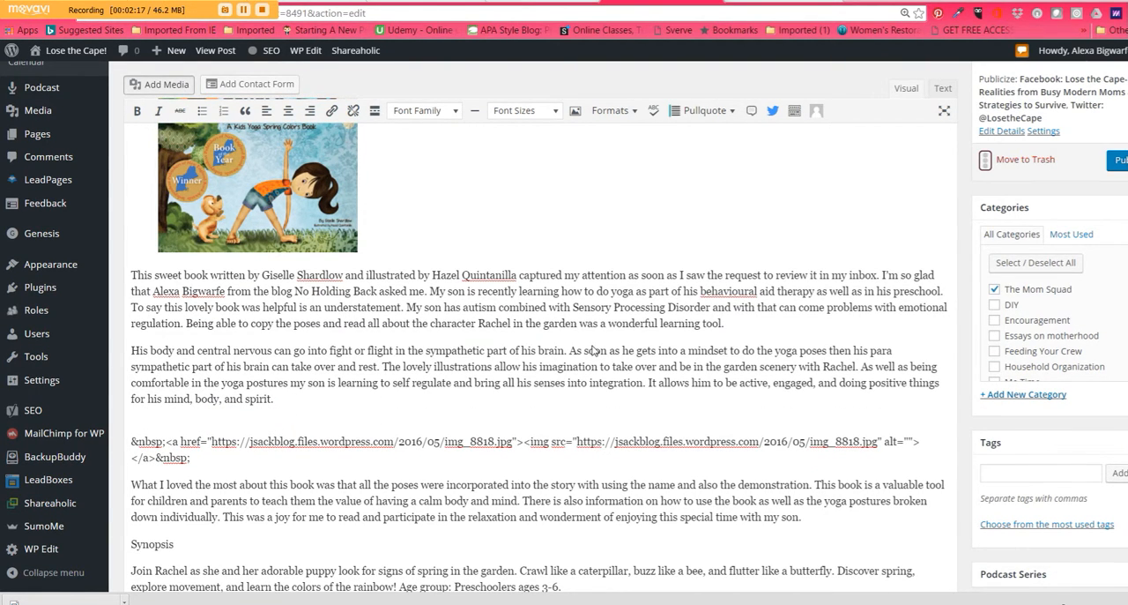
pyautogui.click(158, 84)
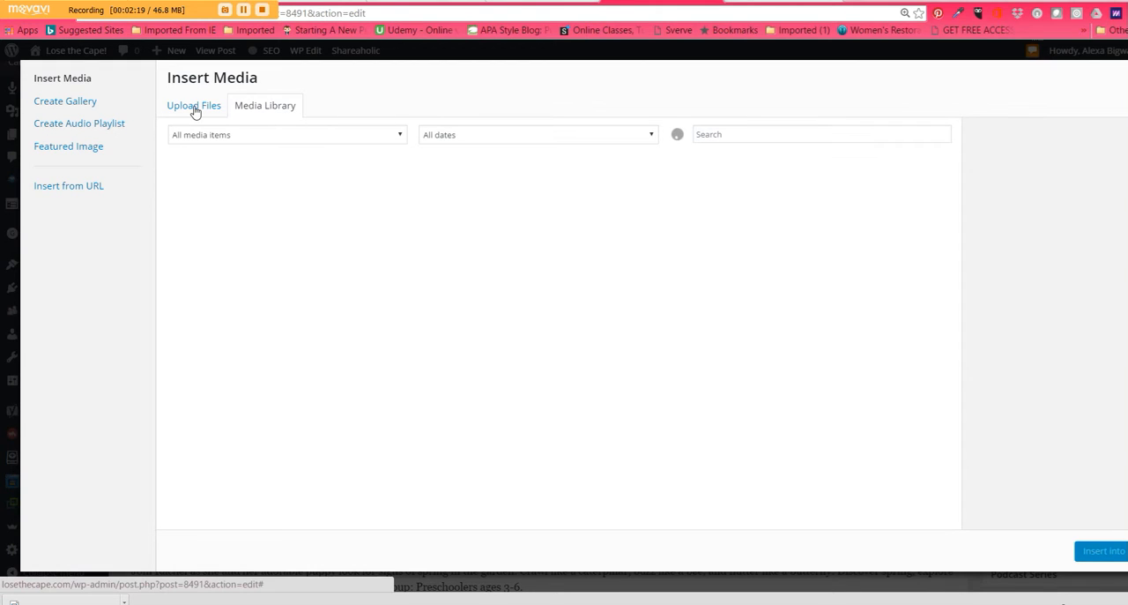
pyautogui.click(194, 106)
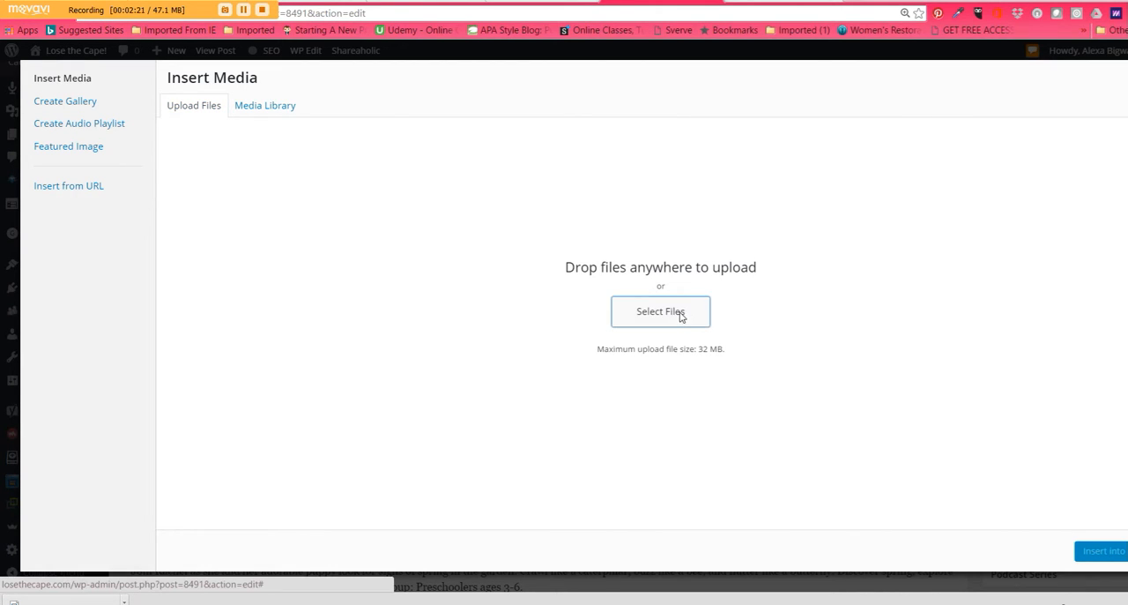
pyautogui.click(659, 312)
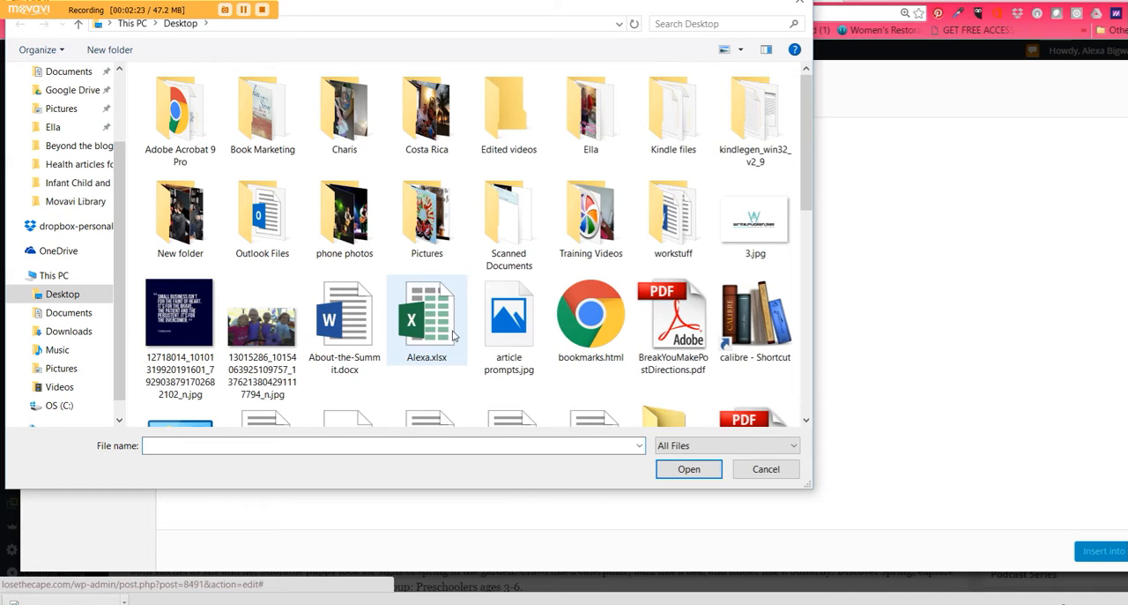
# - Upload jeanine.jpg from the Desktop to the media library
pyautogui.scroll(-3)
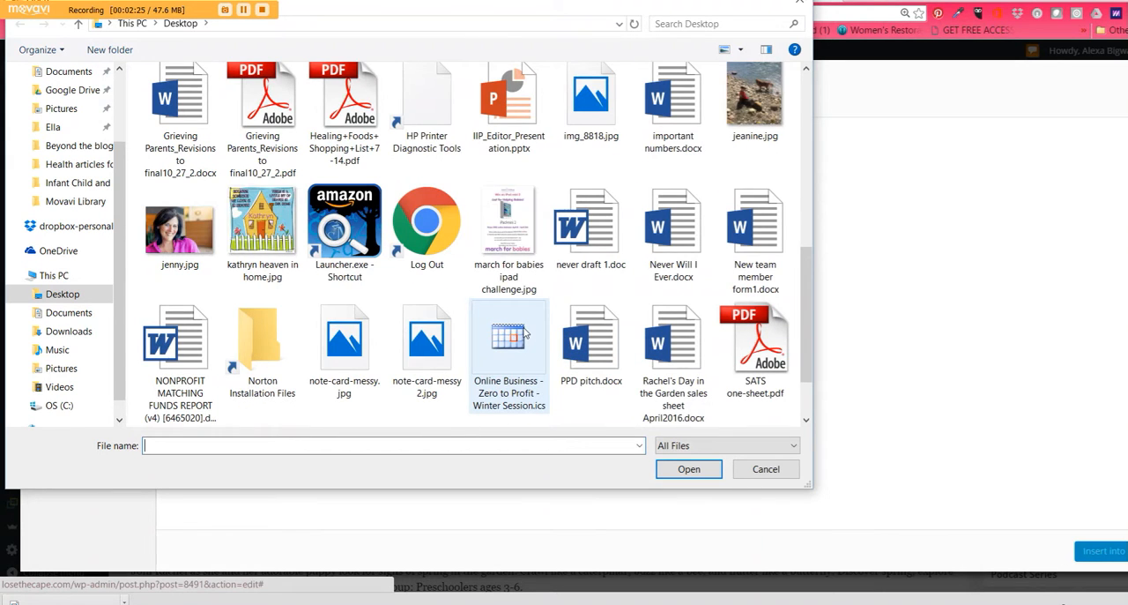
pyautogui.scroll(-3)
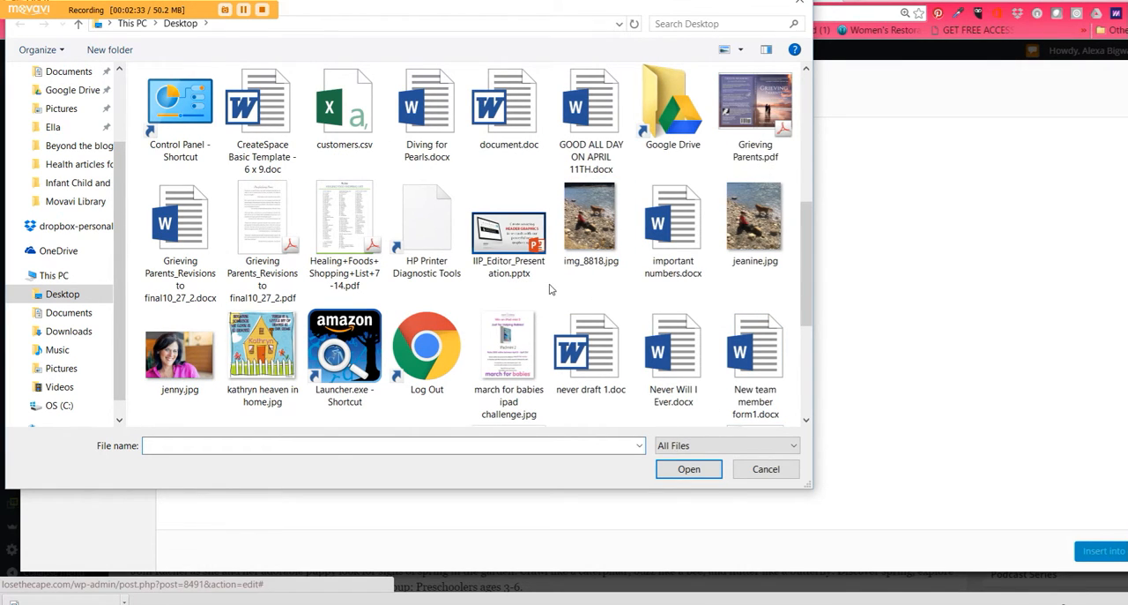
pyautogui.scroll(-3)
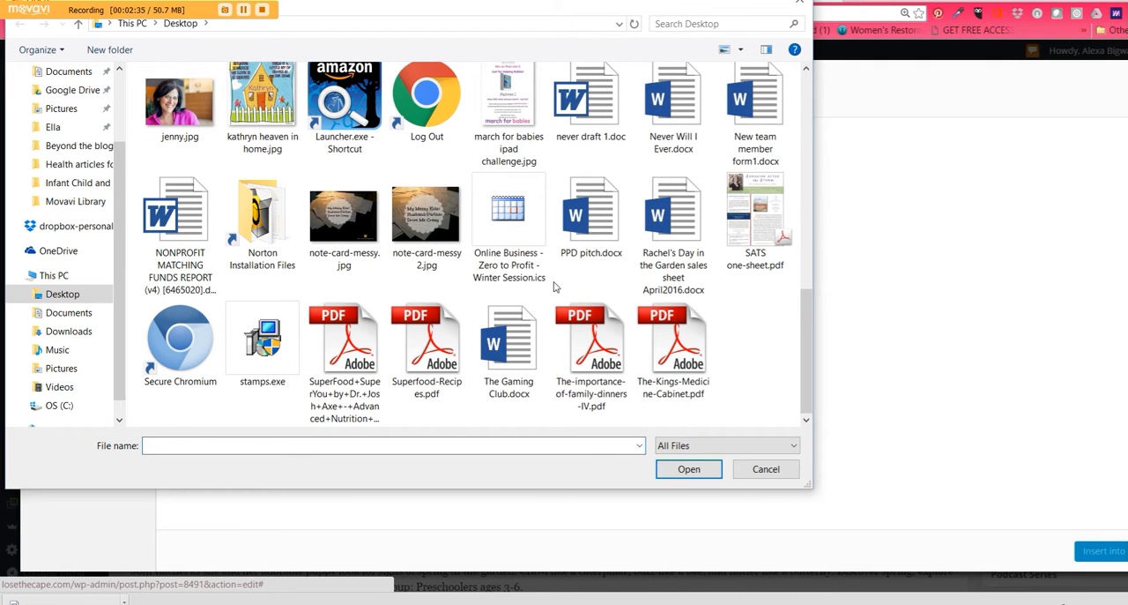
pyautogui.moveTo(673, 344)
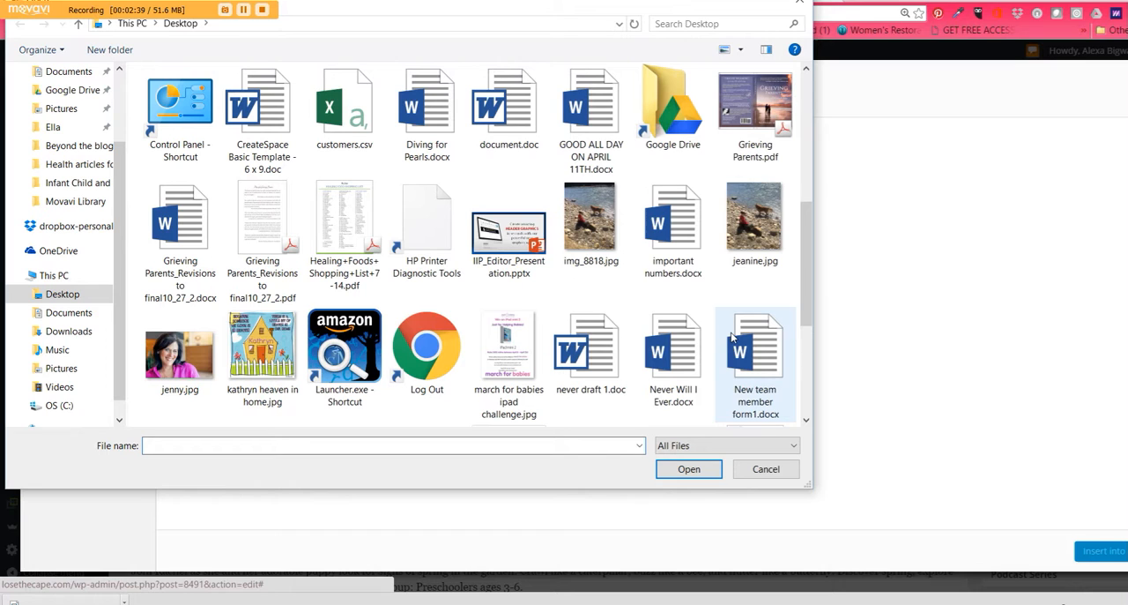
pyautogui.click(754, 222)
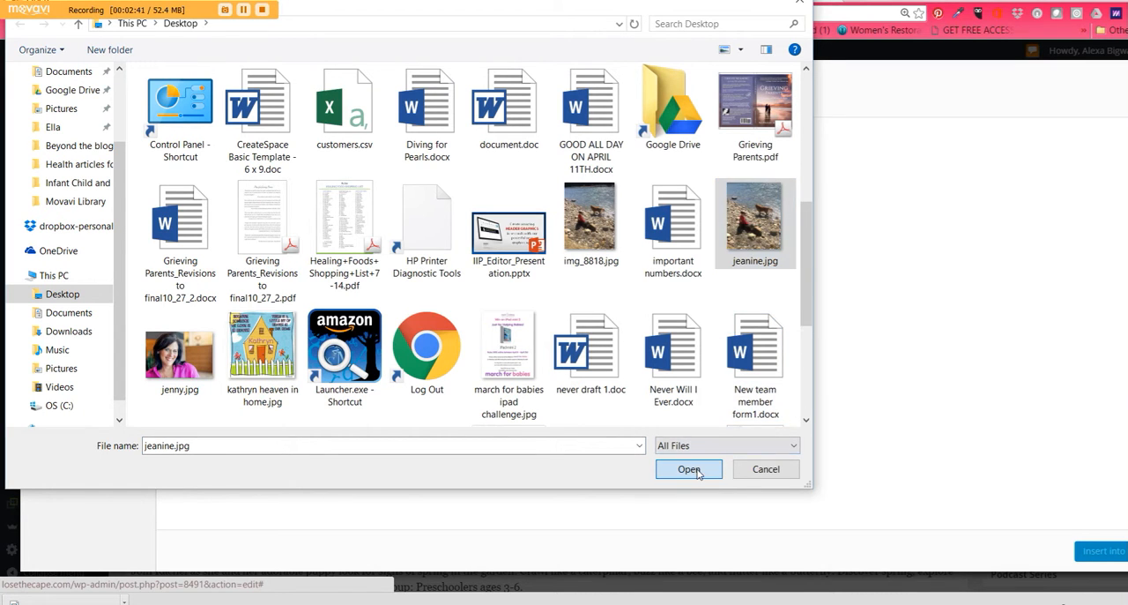
pyautogui.click(687, 468)
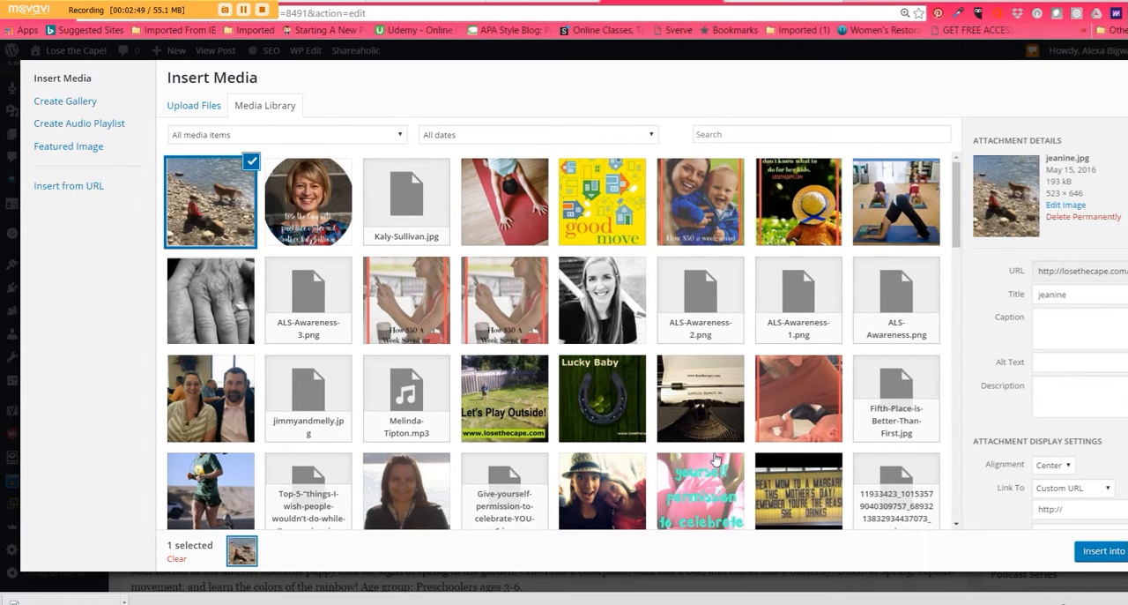
pyautogui.moveTo(743, 279)
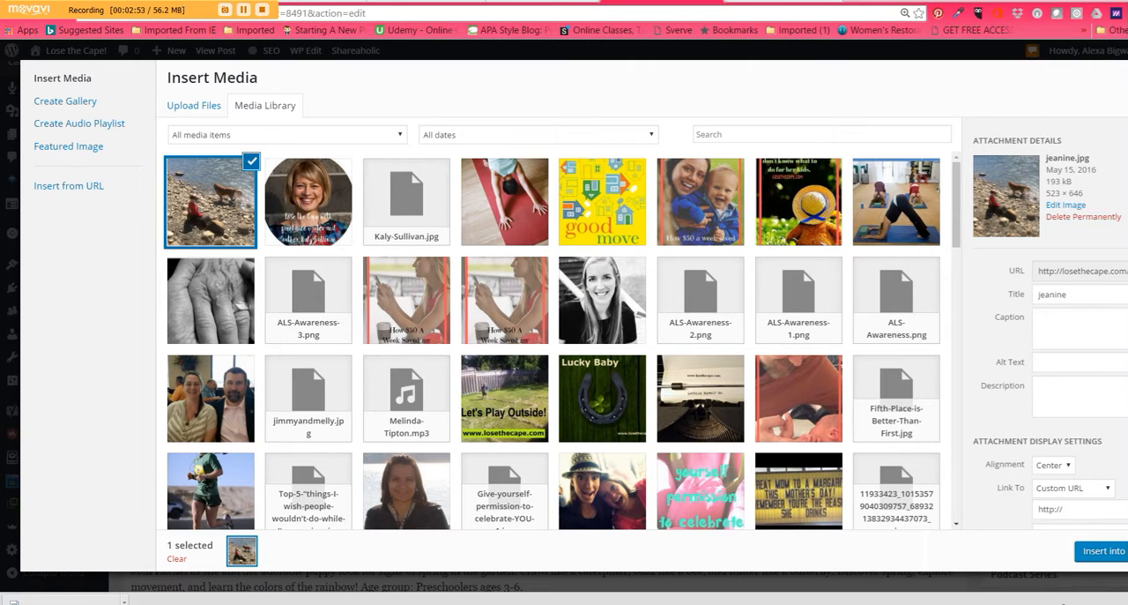
pyautogui.moveTo(986, 258)
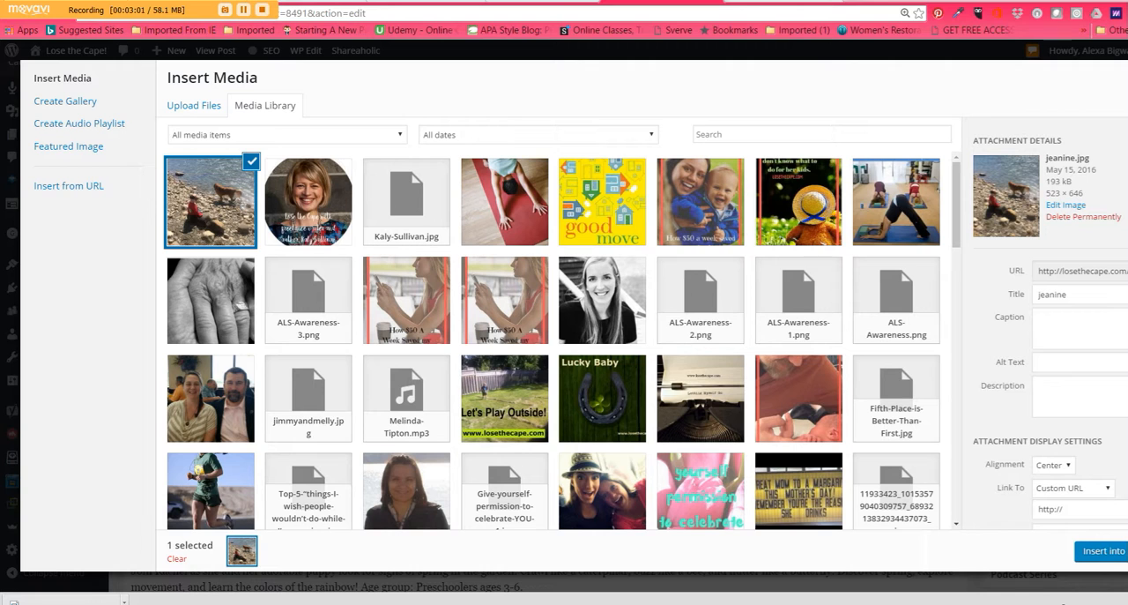
# - Insert the selected jeanine.jpg into the post body and check its placement
pyautogui.click(1102, 550)
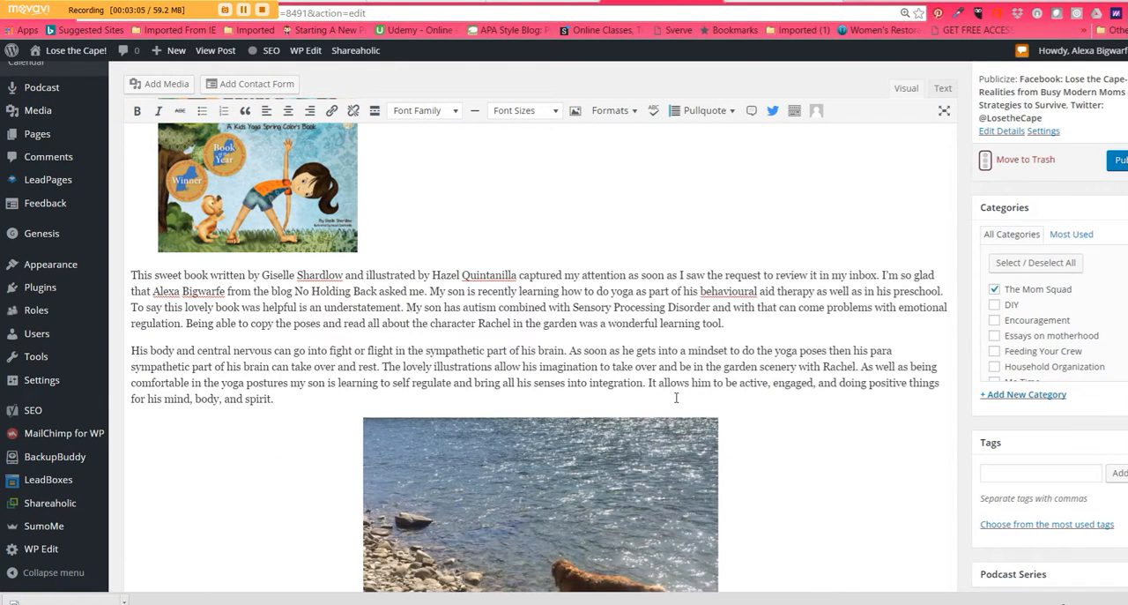
pyautogui.scroll(-3)
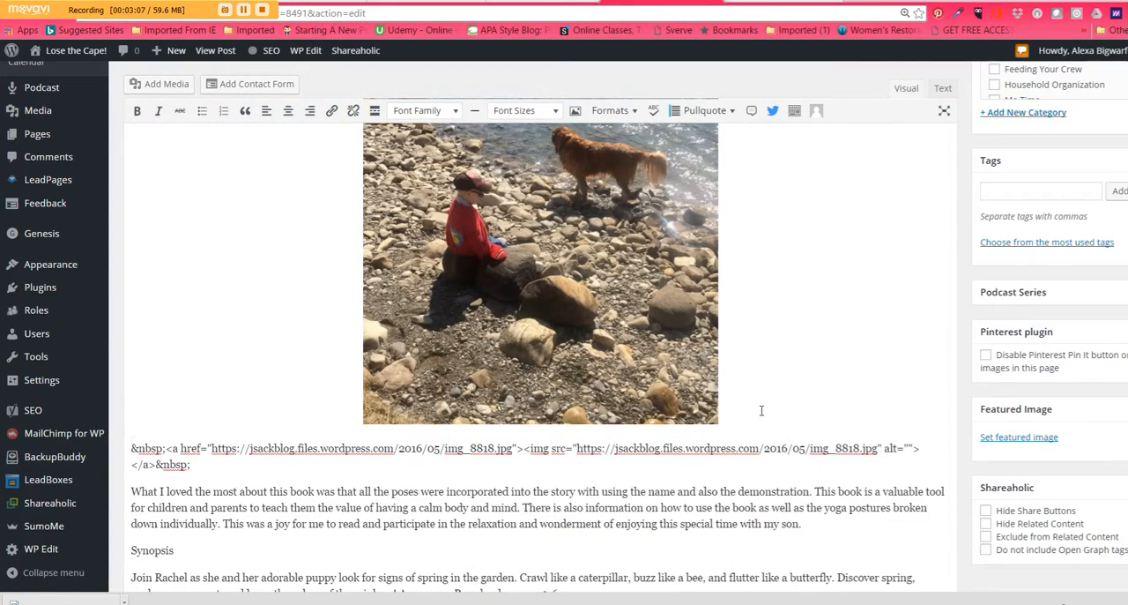